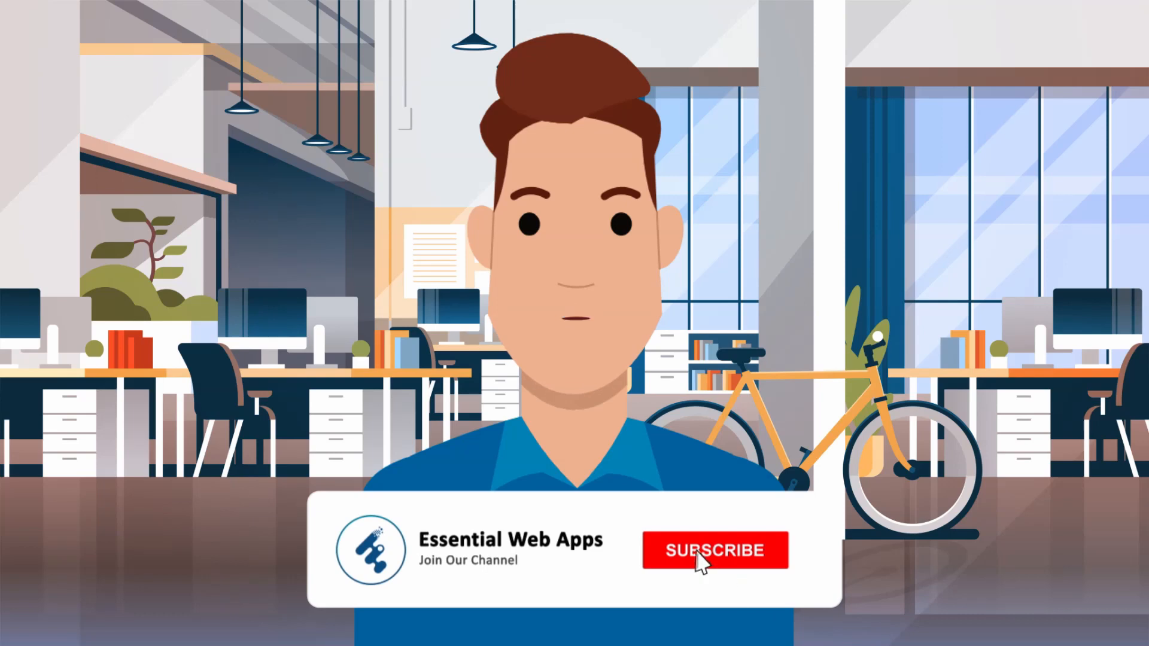
Step: Switch to the Essential Web Apps file and select the four Home frame ellipses
left_click(715, 549)
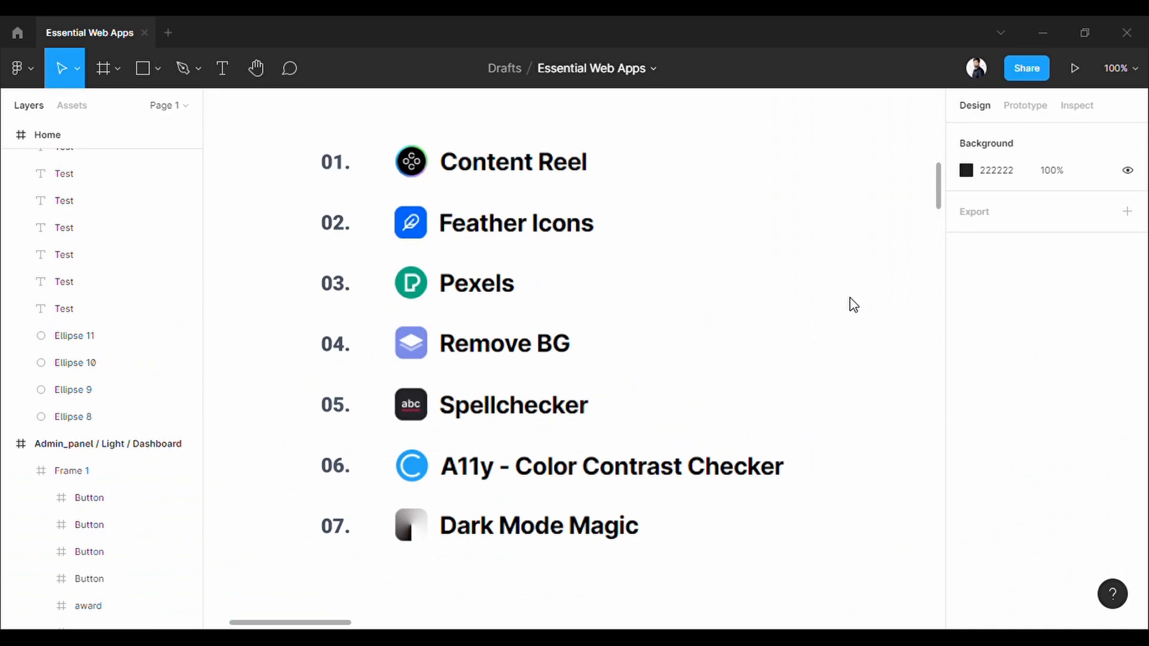
left_click(513, 163)
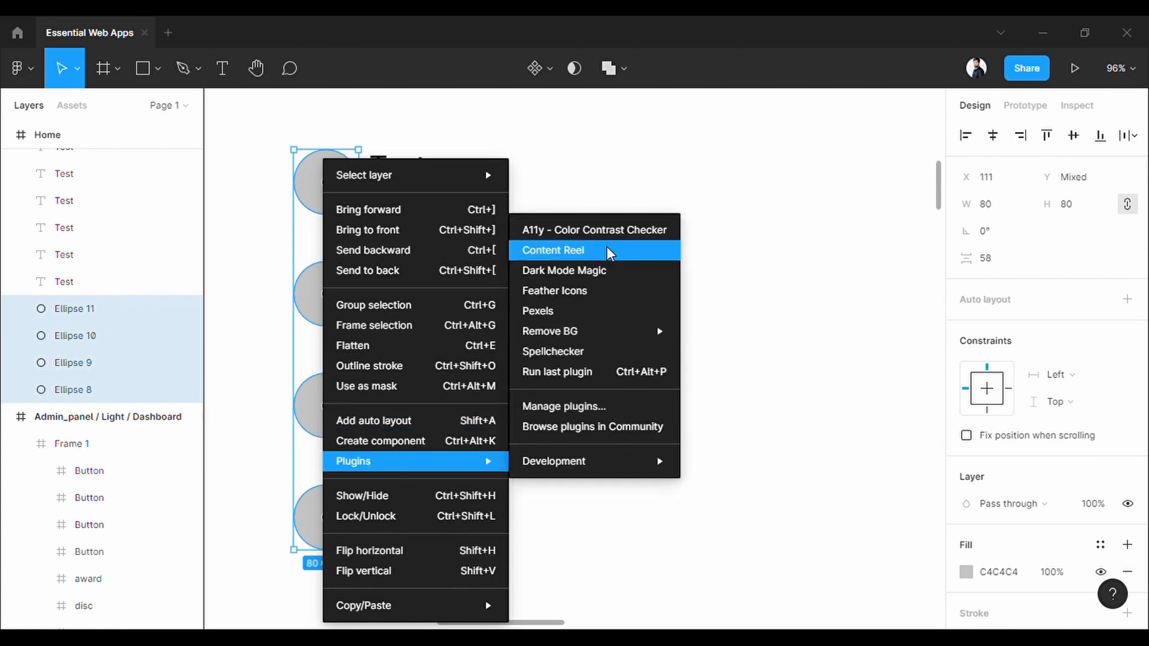
Step: Launch Content Reel and fill the four circles with photos from the Avatars collection
left_click(553, 251)
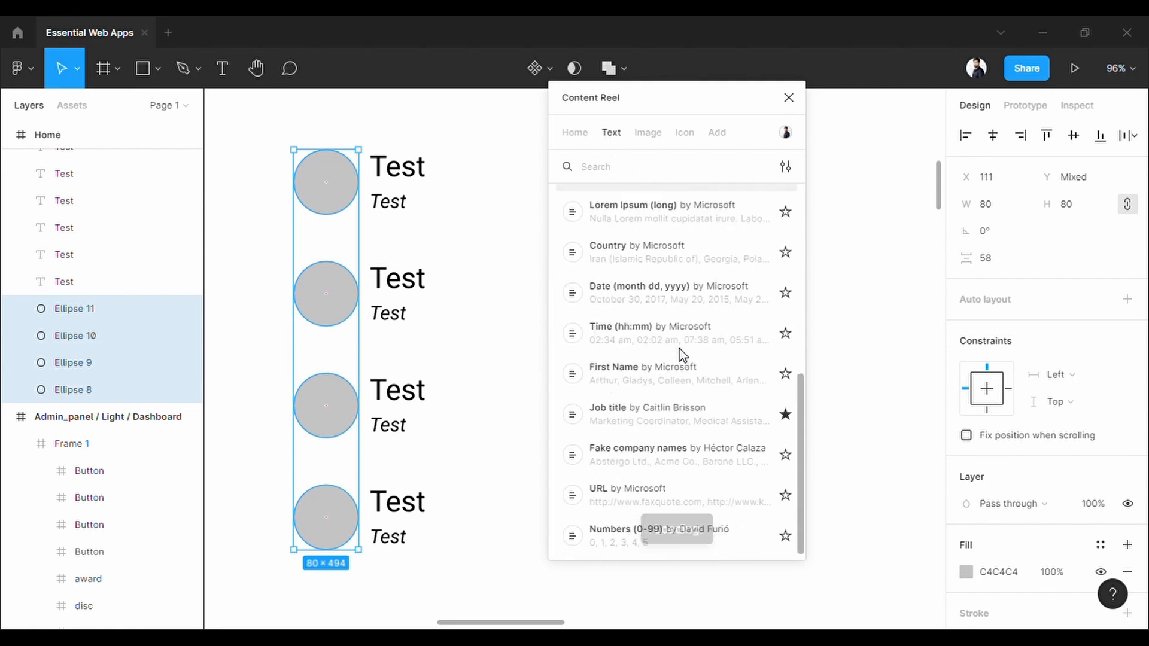
left_click(647, 133)
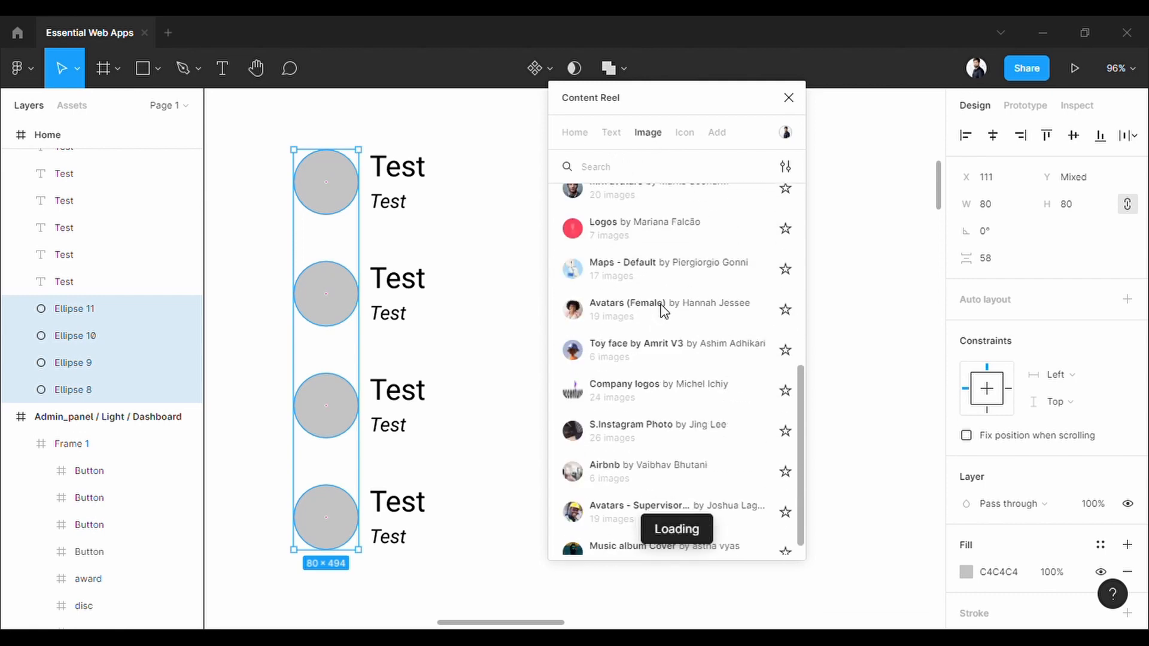
left_click(683, 133)
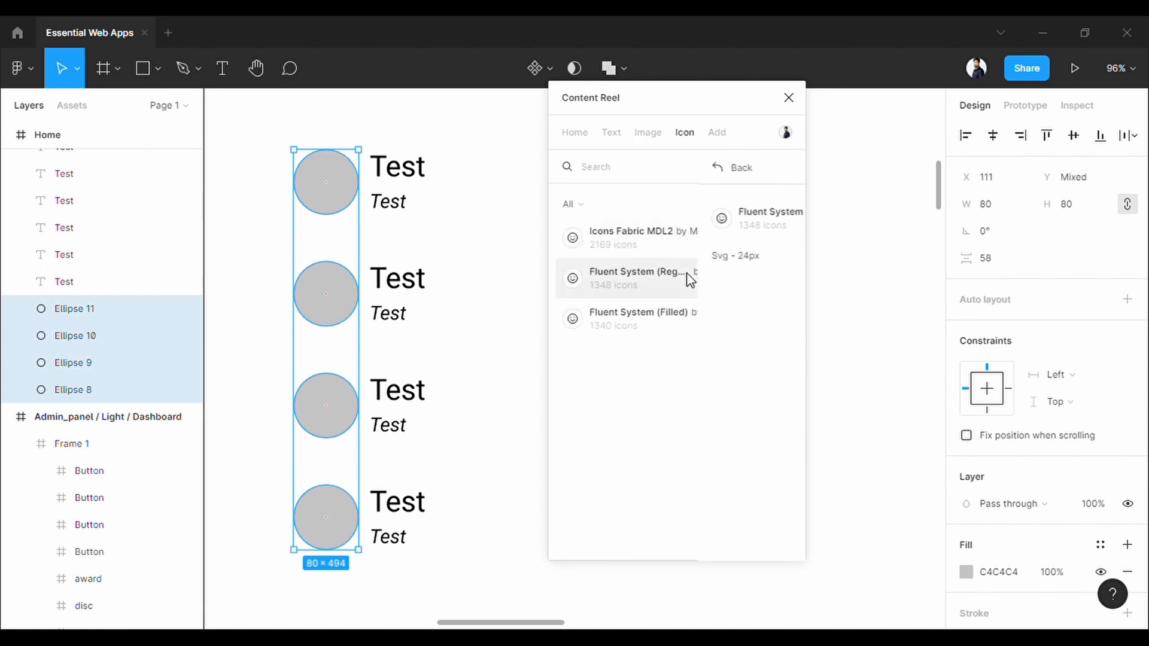
left_click(575, 133)
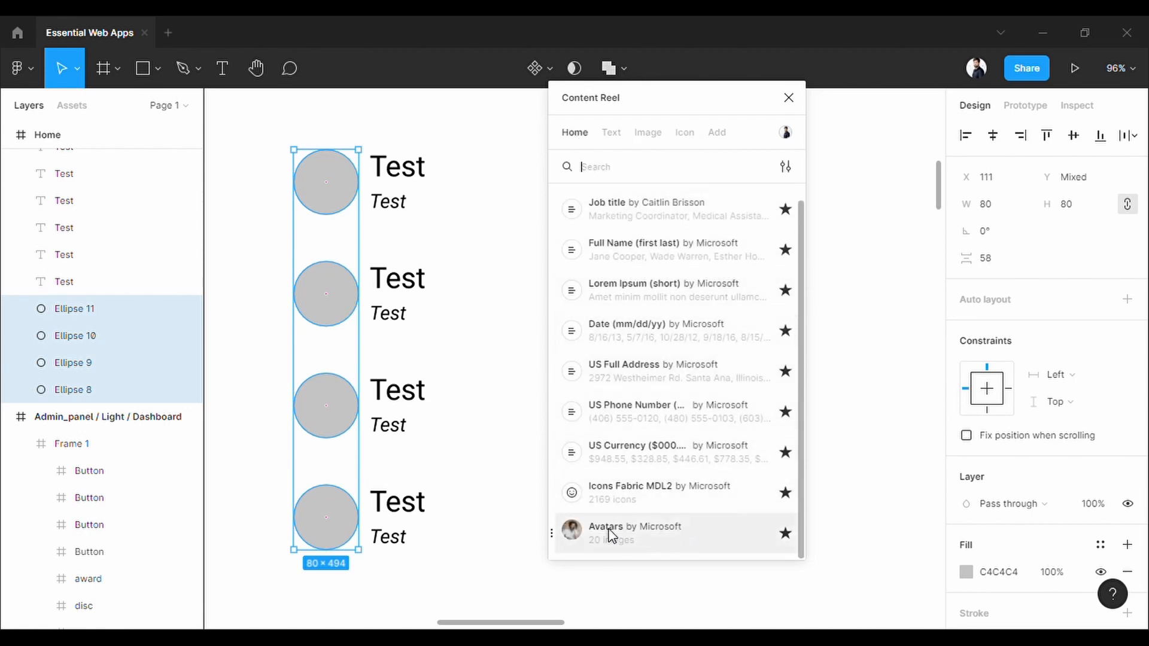
left_click(634, 532)
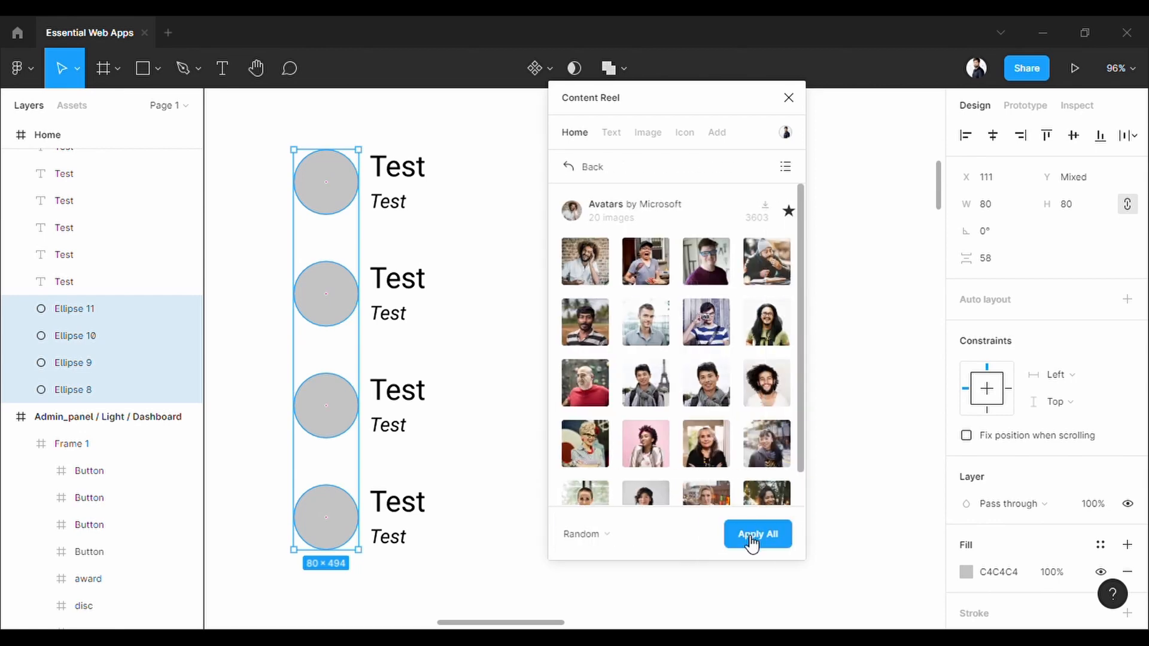
left_click(757, 533)
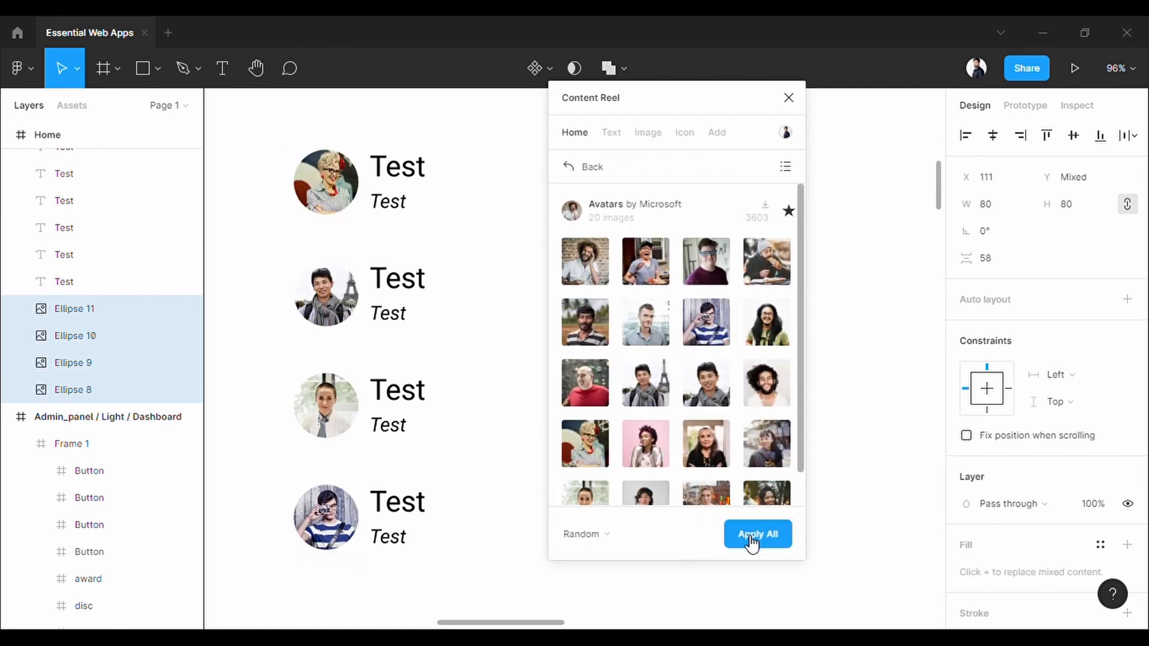
Step: Fill the four headings with full names and the italic lines with job titles
left_click(758, 533)
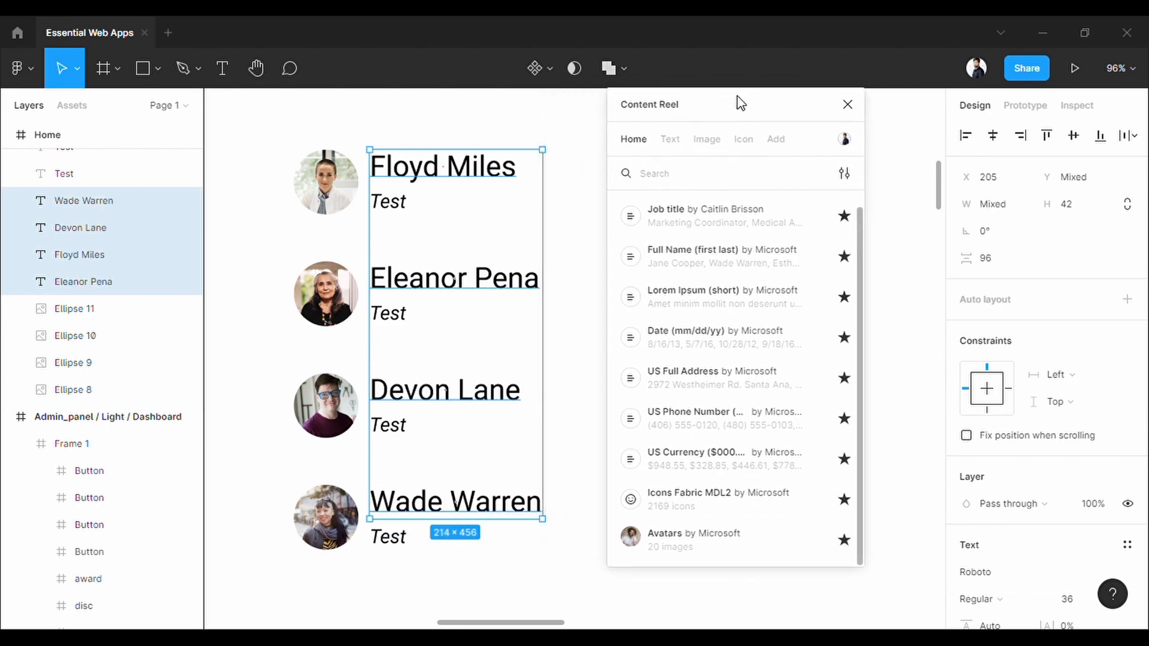
left_click(701, 419)
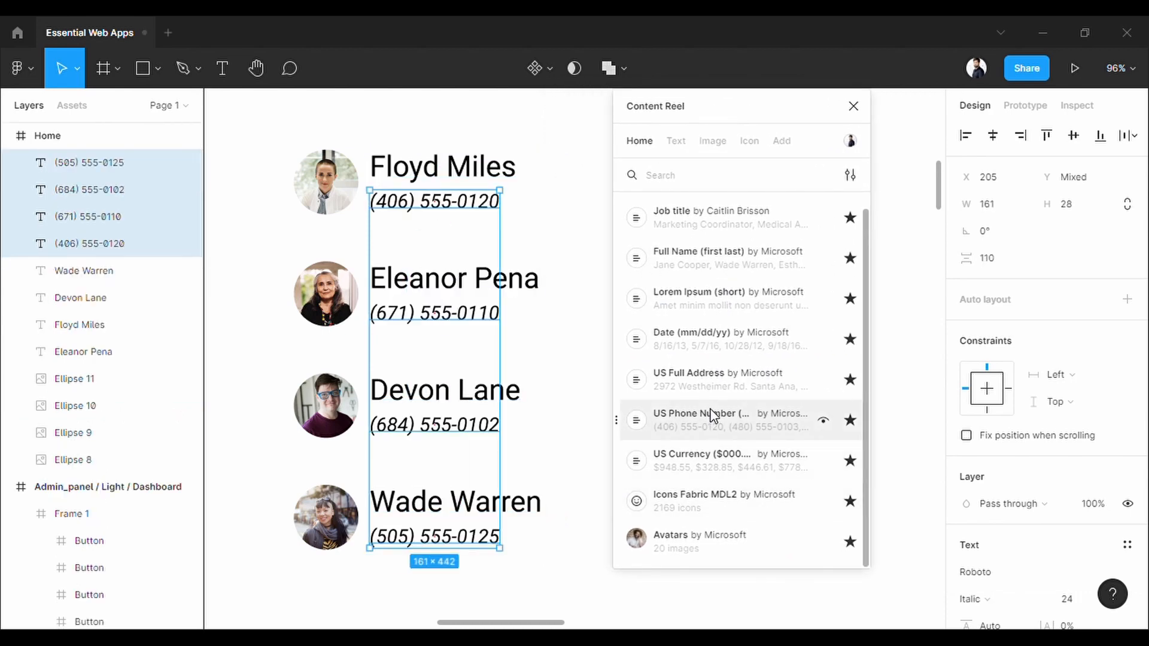
left_click(718, 379)
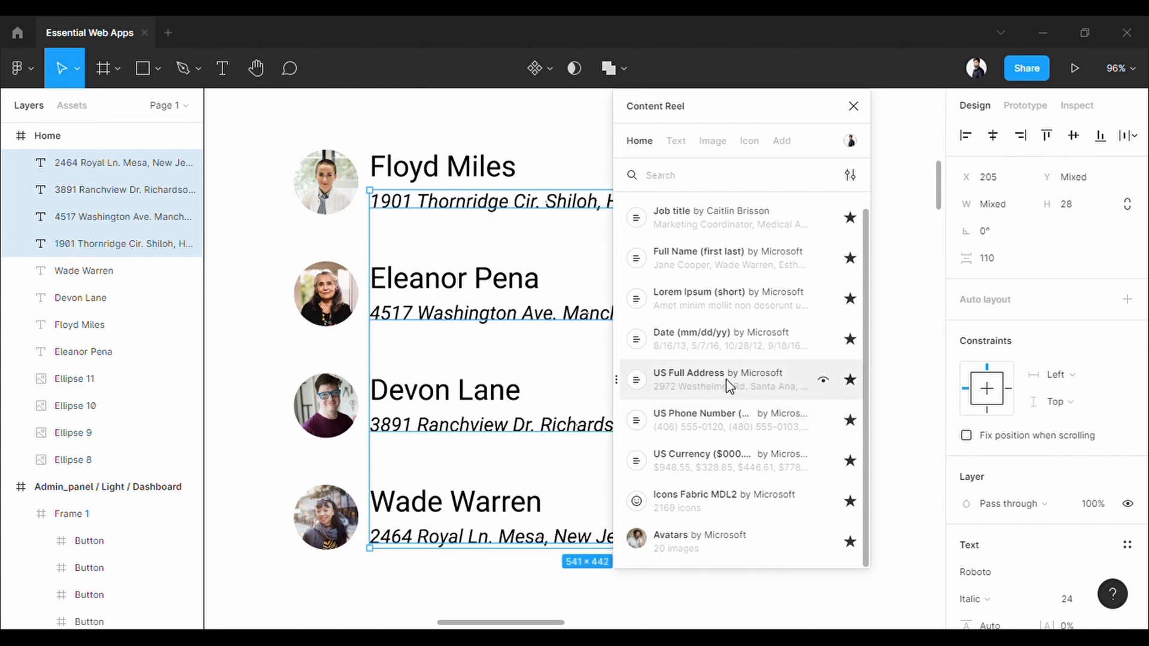
left_click(722, 339)
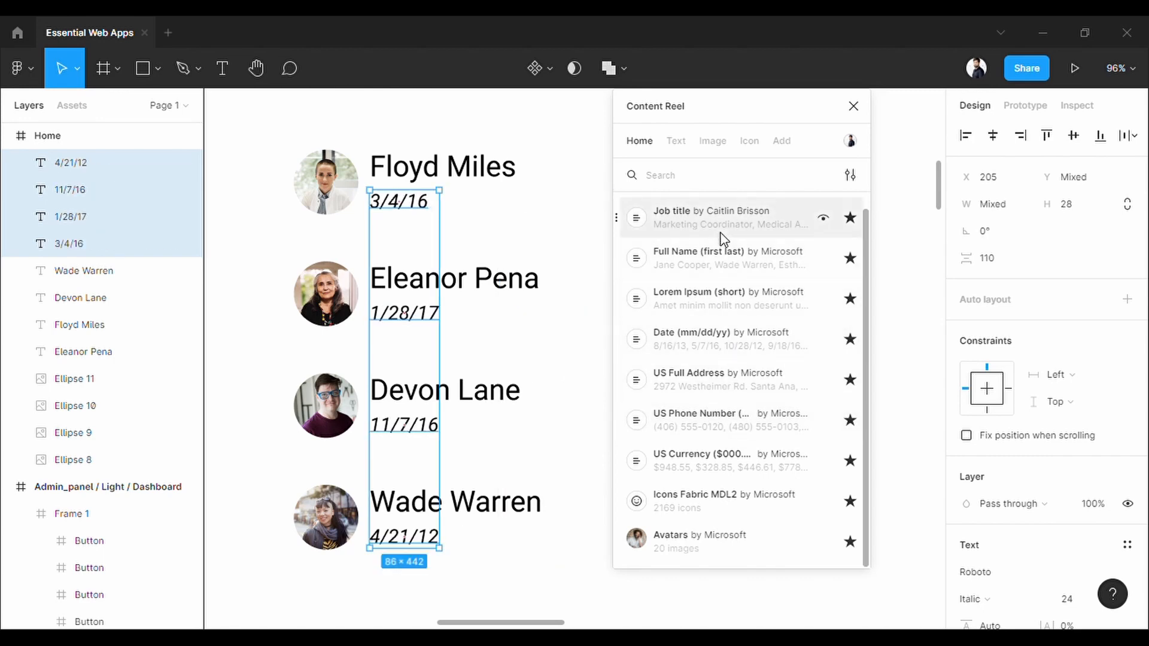
left_click(711, 217)
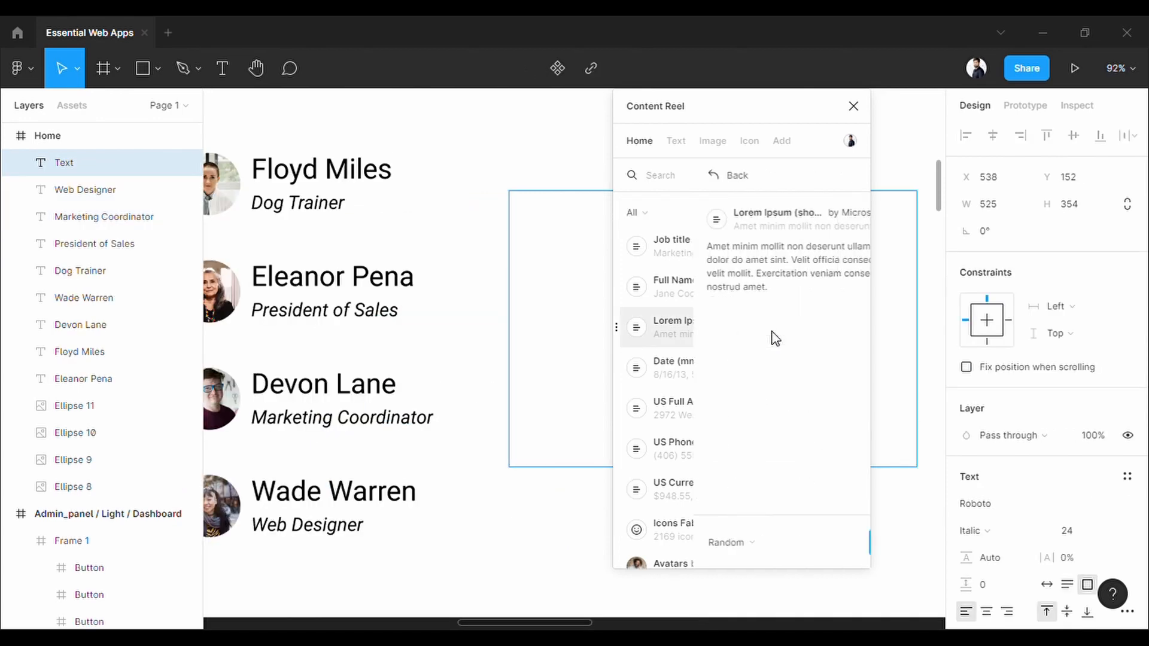
Step: Apply Content Reel's short Lorem Ipsum paragraph to the large text box
left_click(670, 327)
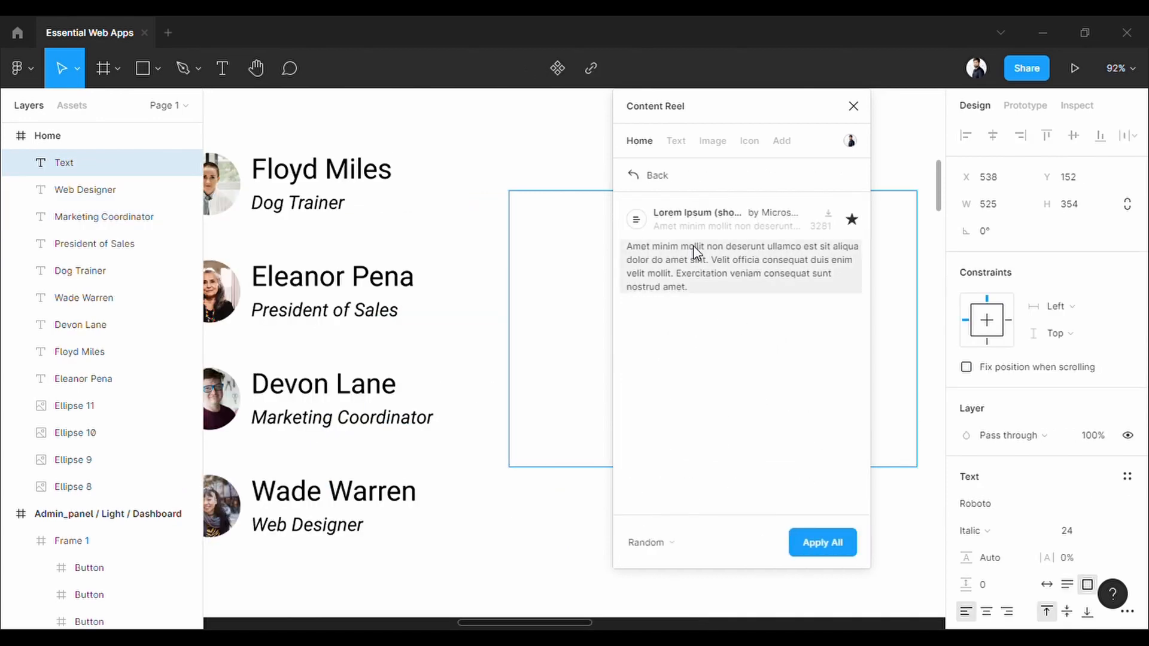
left_click(822, 543)
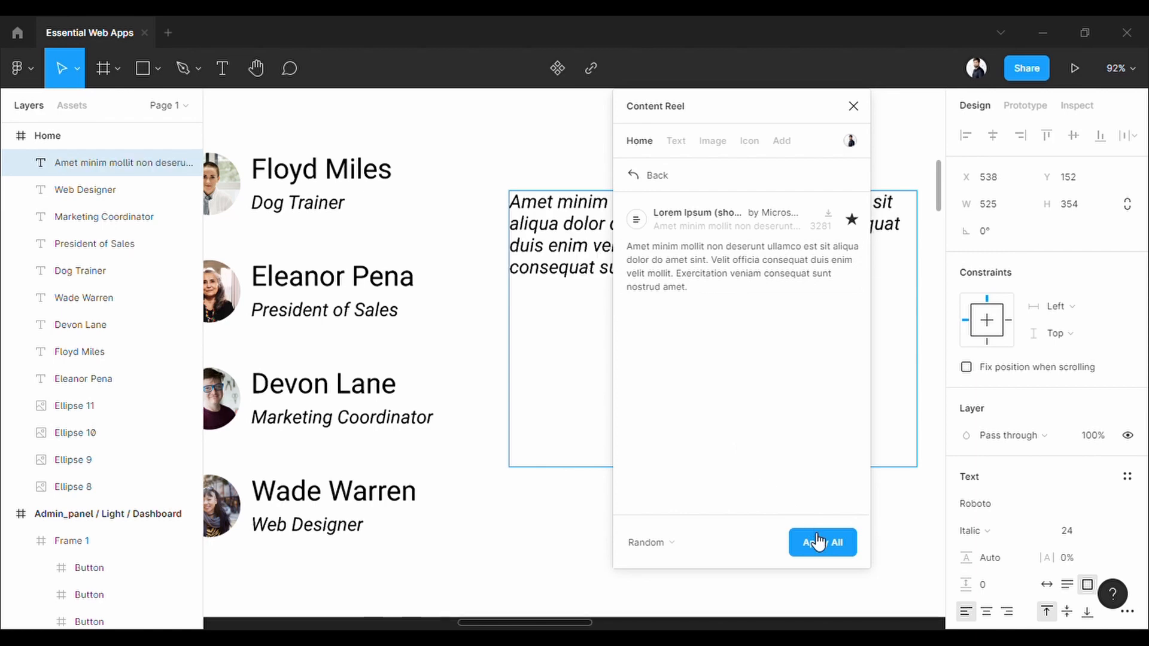
left_click(822, 542)
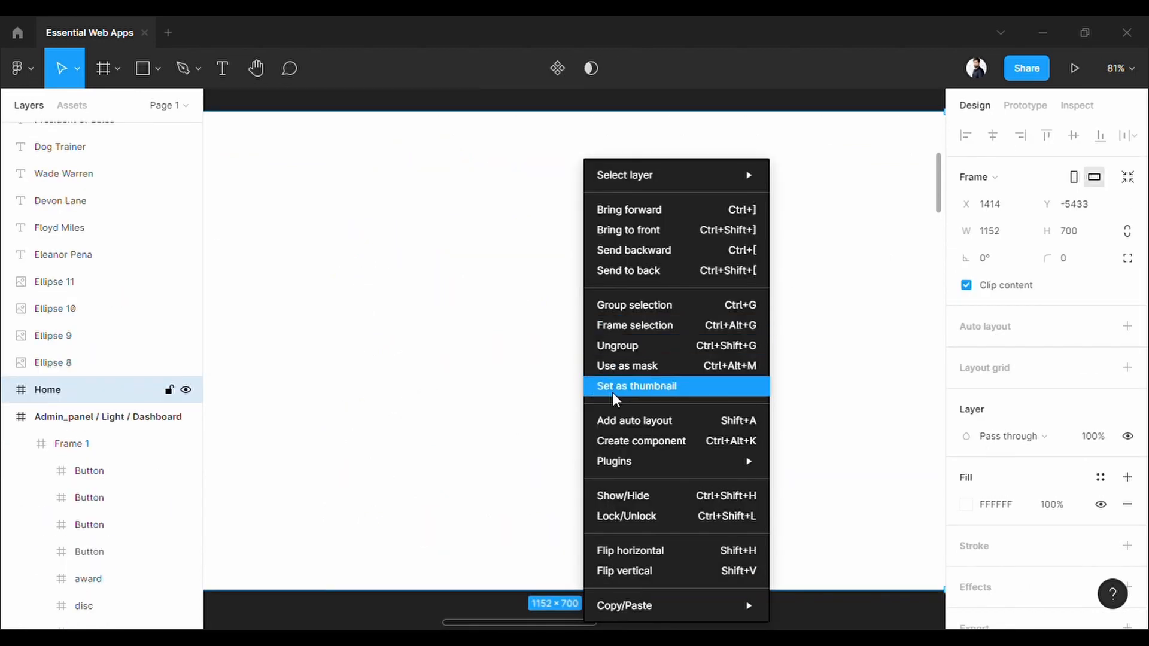
Step: Insert the cloud-drizzle icon from the Feather Icons plugin onto the canvas
left_click(636, 386)
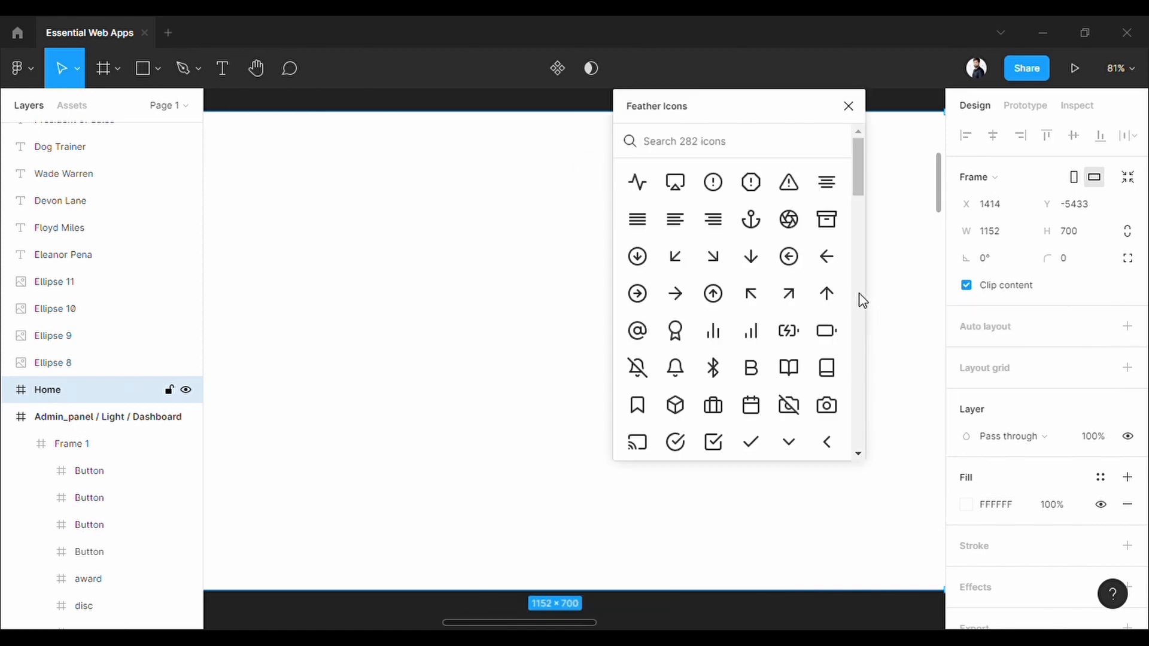
mouse_move(826, 294)
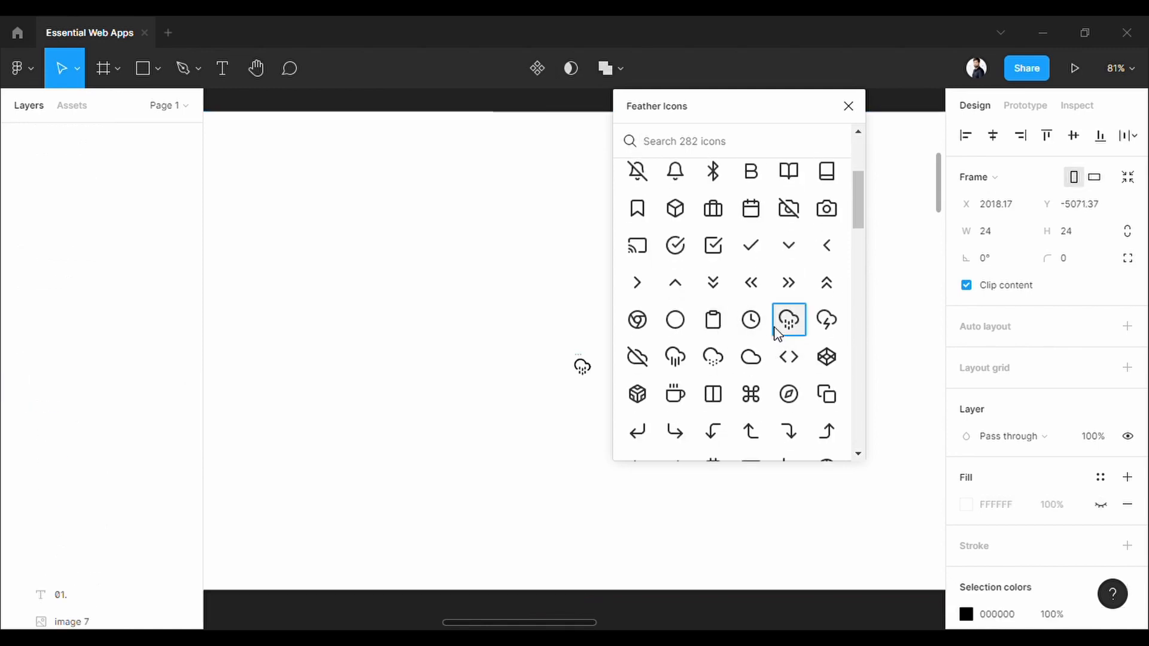
left_click(826, 356)
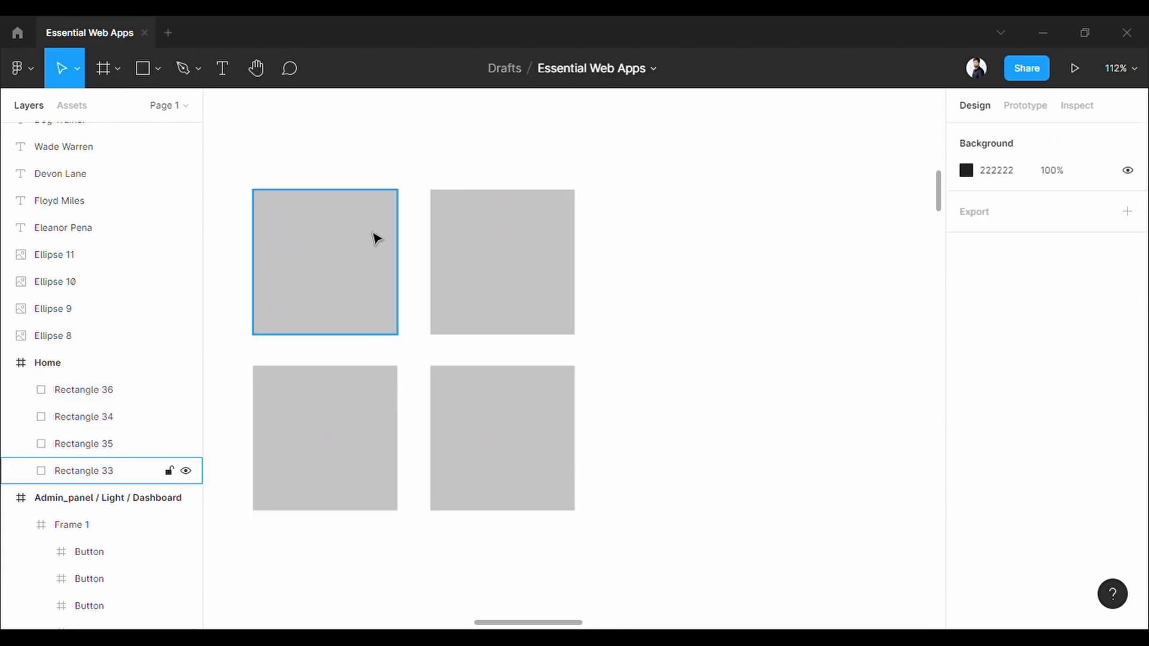
Step: Search Pexels for landscape photos and pick the aerial landscape for the first grey square
right_click(324, 262)
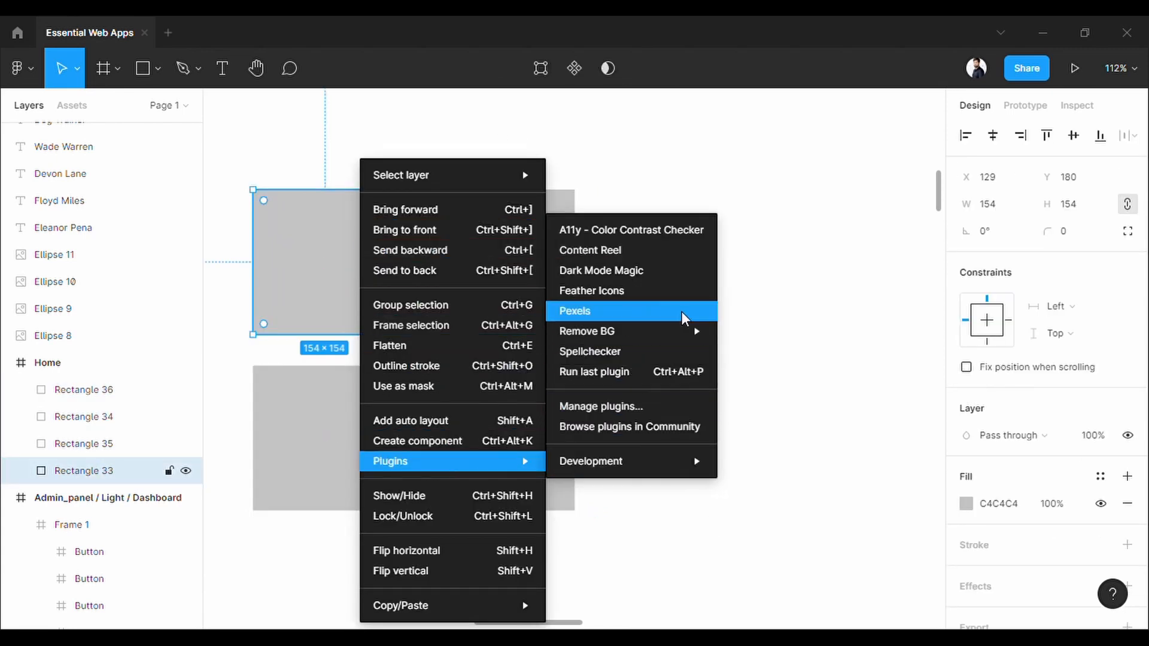
left_click(574, 311)
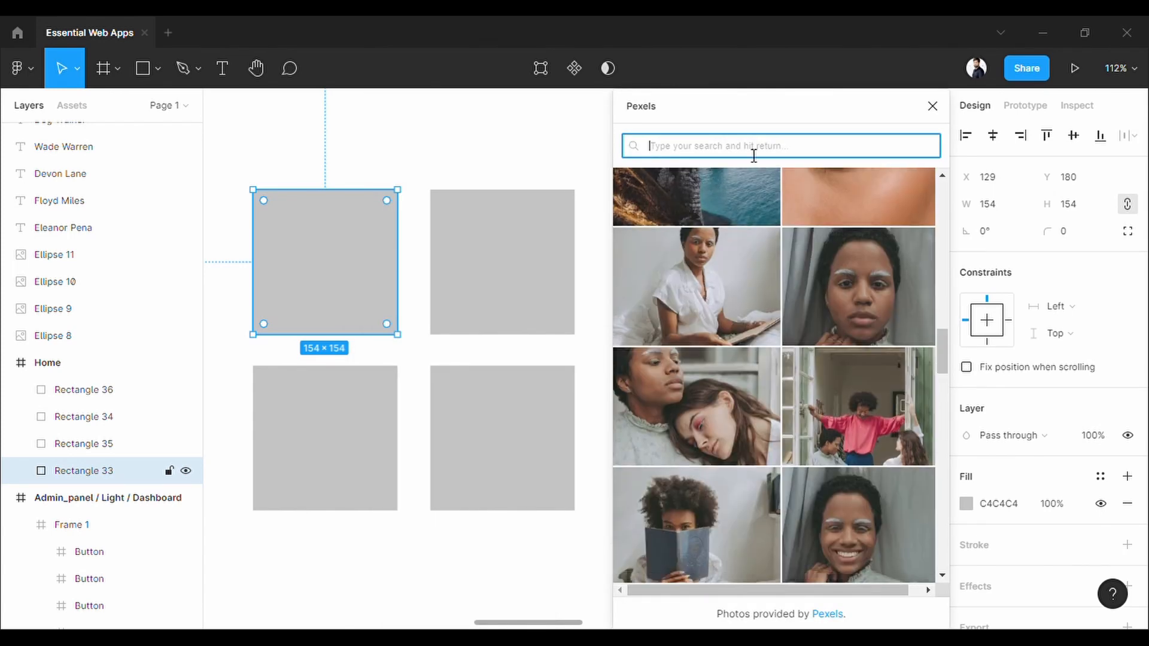
type("lands")
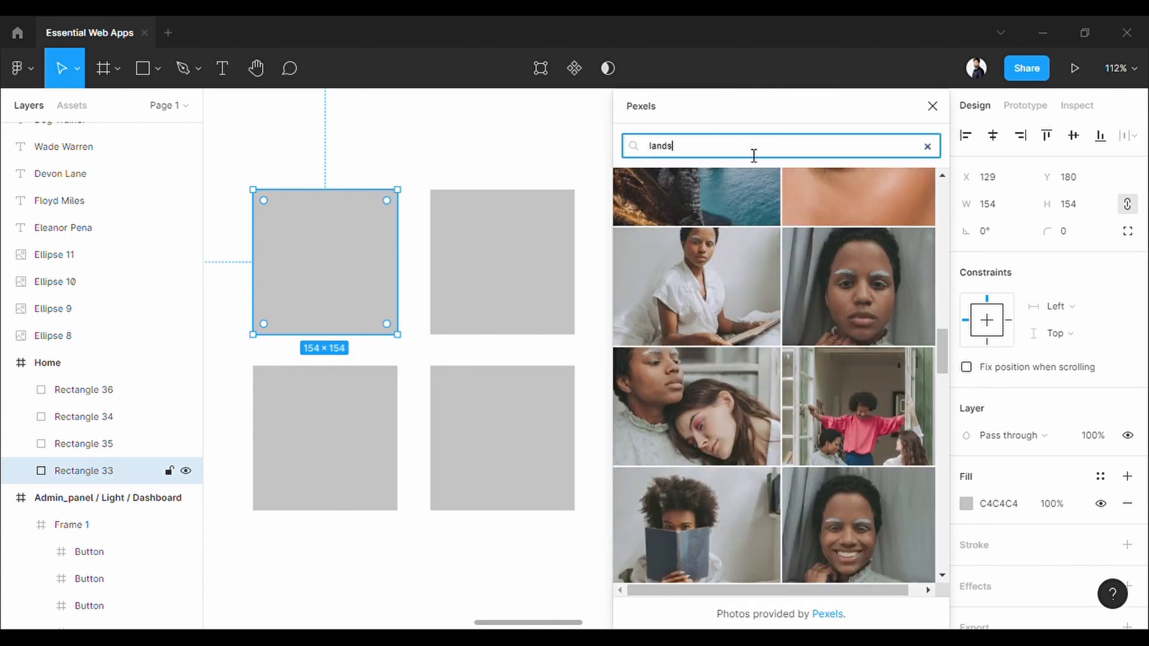
key("Backspace")
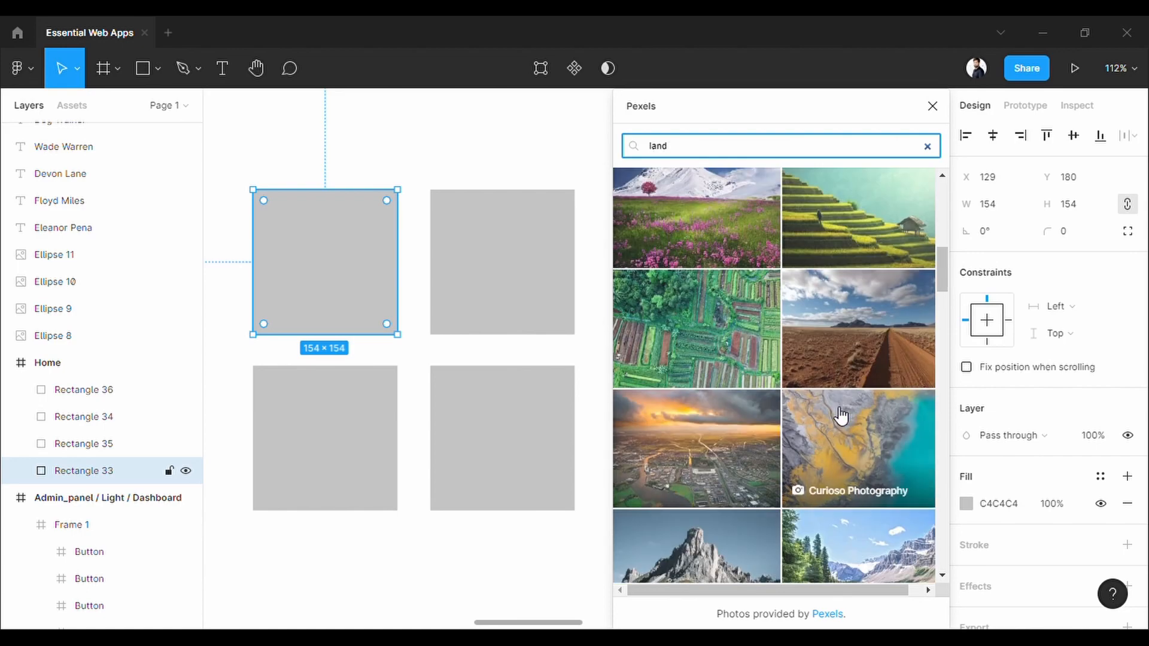
left_click(696, 329)
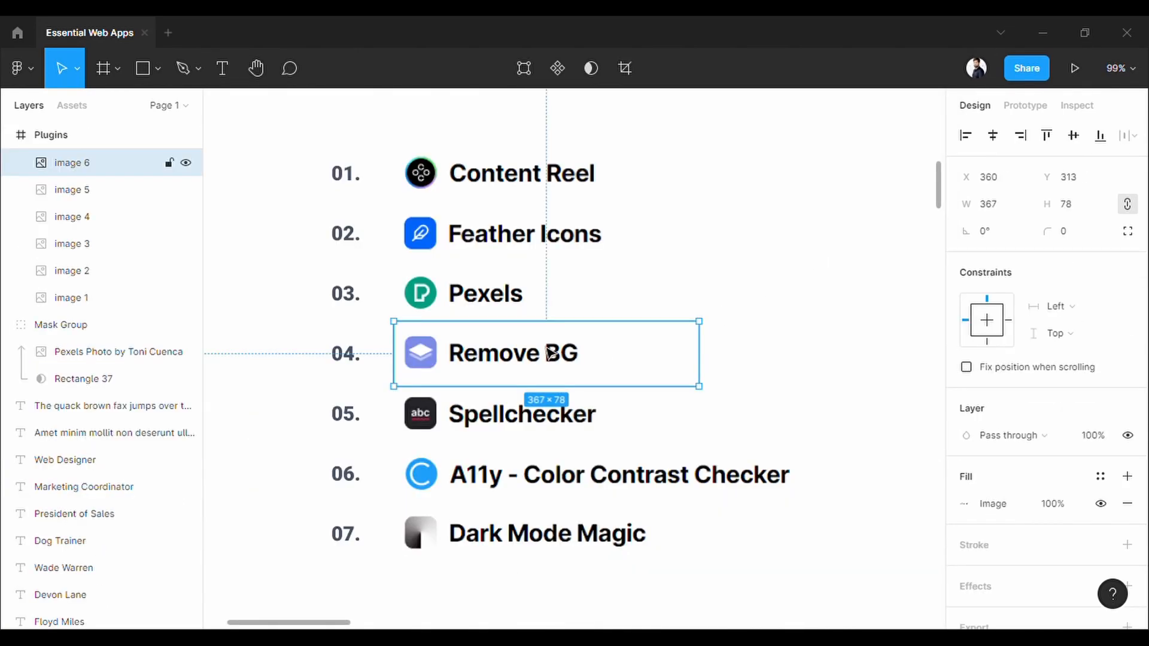
mouse_move(831, 319)
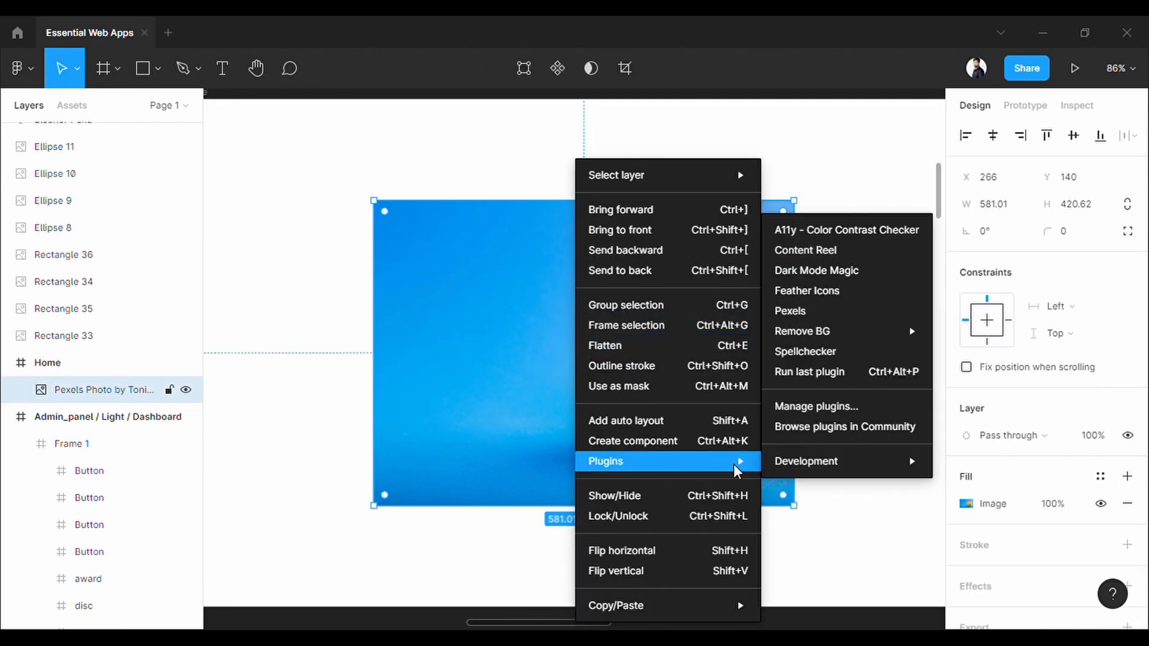
mouse_move(803, 331)
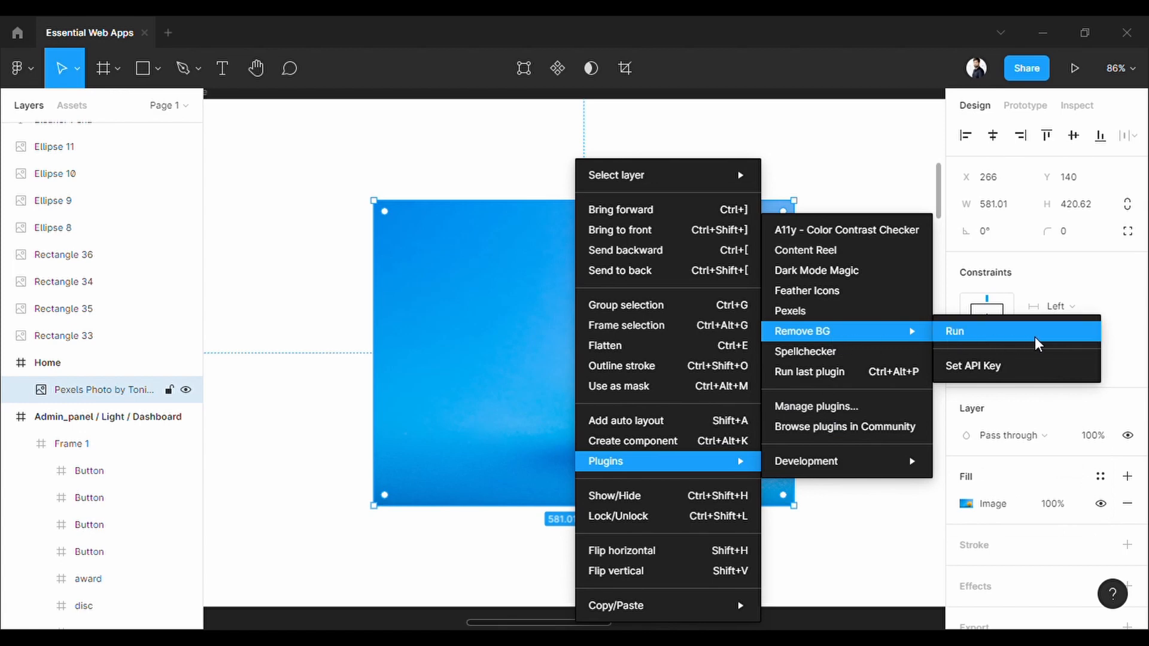
Step: Run Remove BG on the blue Pexels photo to strip its background
left_click(954, 331)
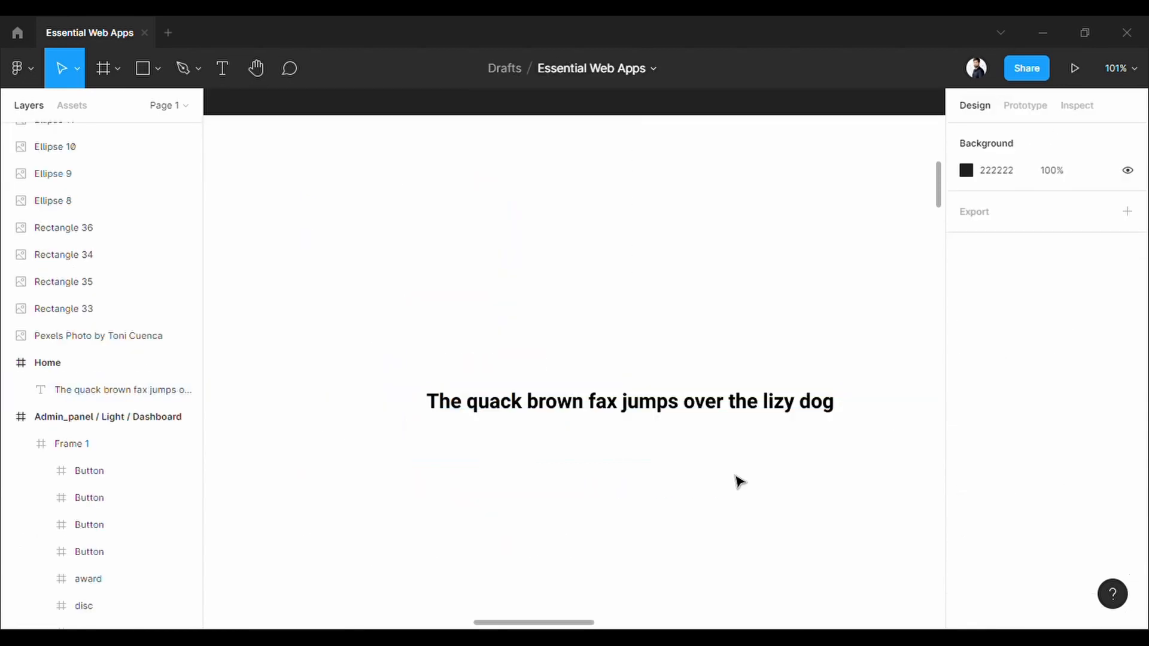
Step: Run the Spellchecker plugin on the 'quack brown fax' sentence to fix its typos
left_click(630, 401)
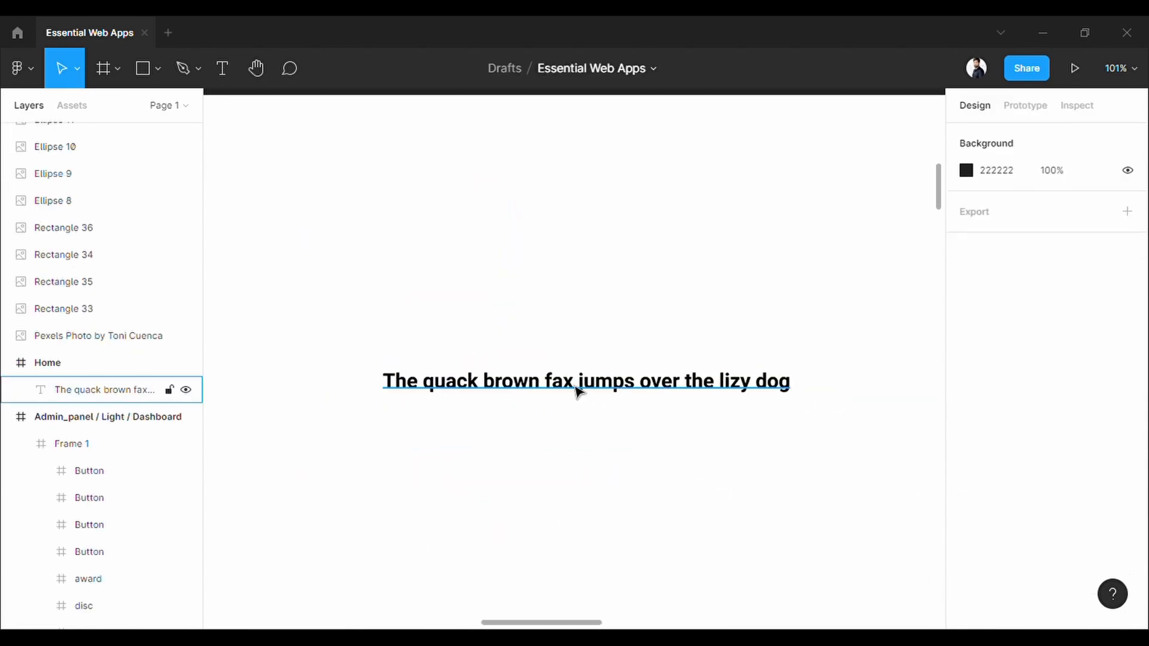
right_click(585, 381)
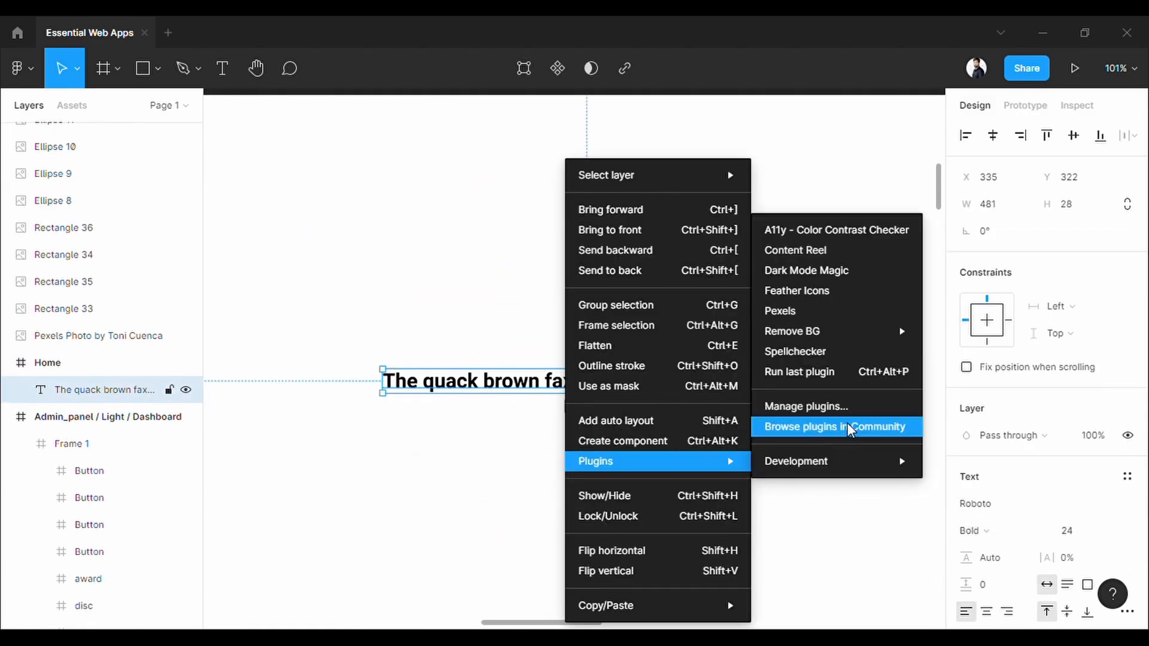
left_click(794, 351)
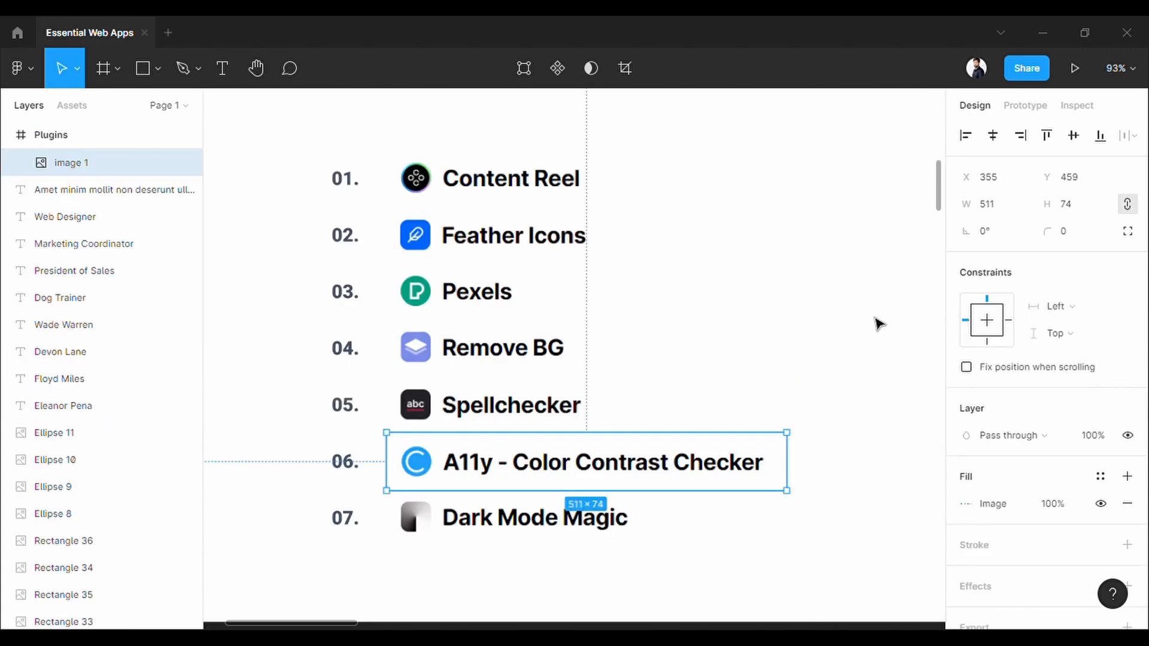
mouse_move(851, 325)
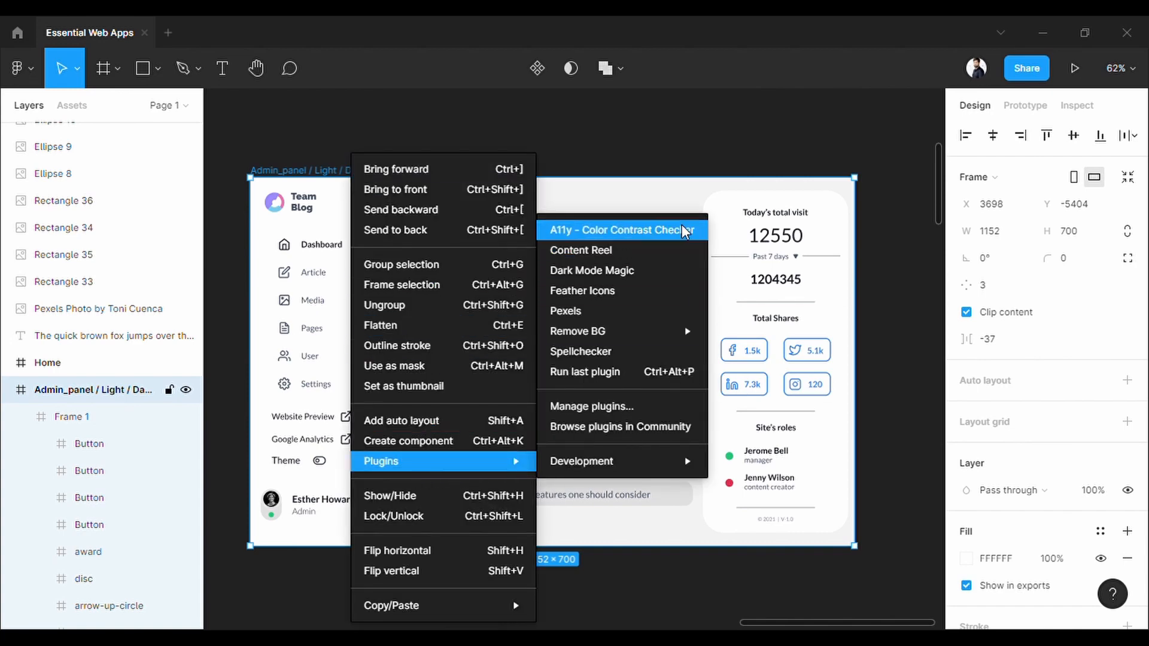
Step: Check dashboard text with A11y Color Contrast Checker and adjust the footer lightness to pass AA/AAA
left_click(614, 230)
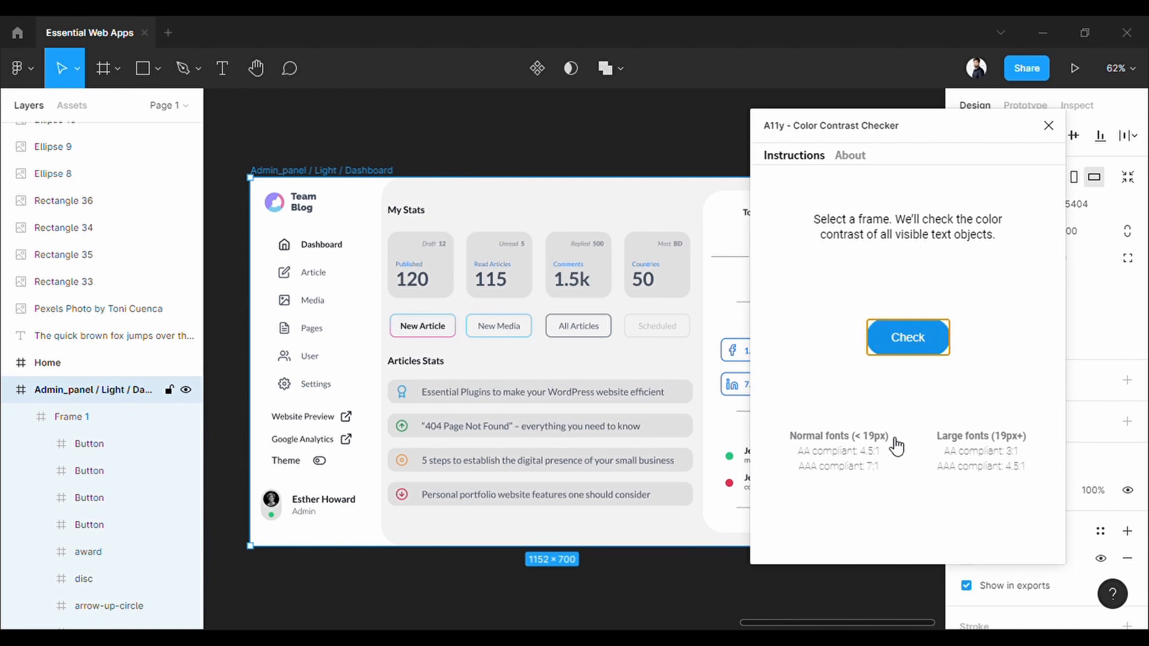
left_click(908, 337)
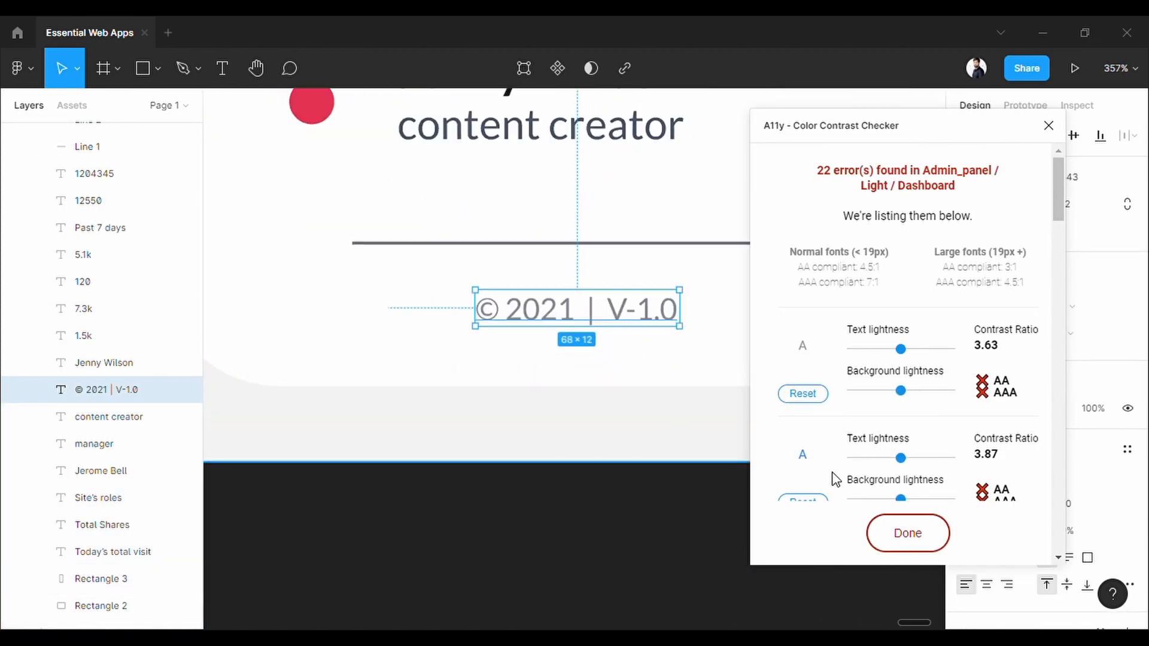
left_click_drag(901, 350, 881, 350)
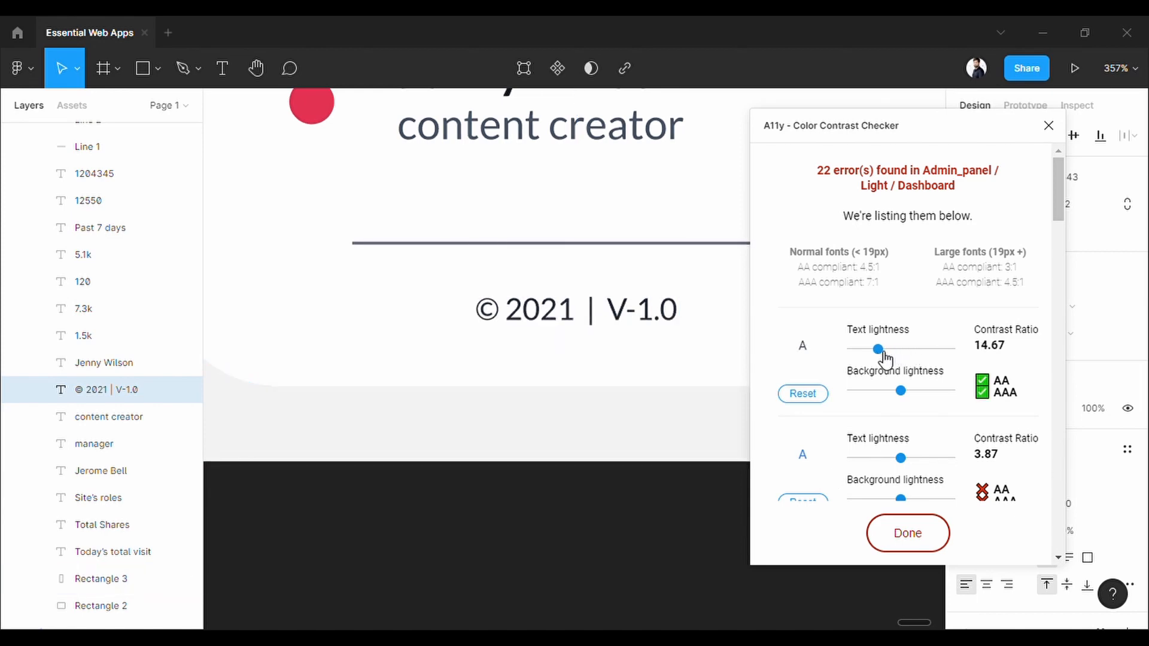
left_click_drag(879, 349, 891, 349)
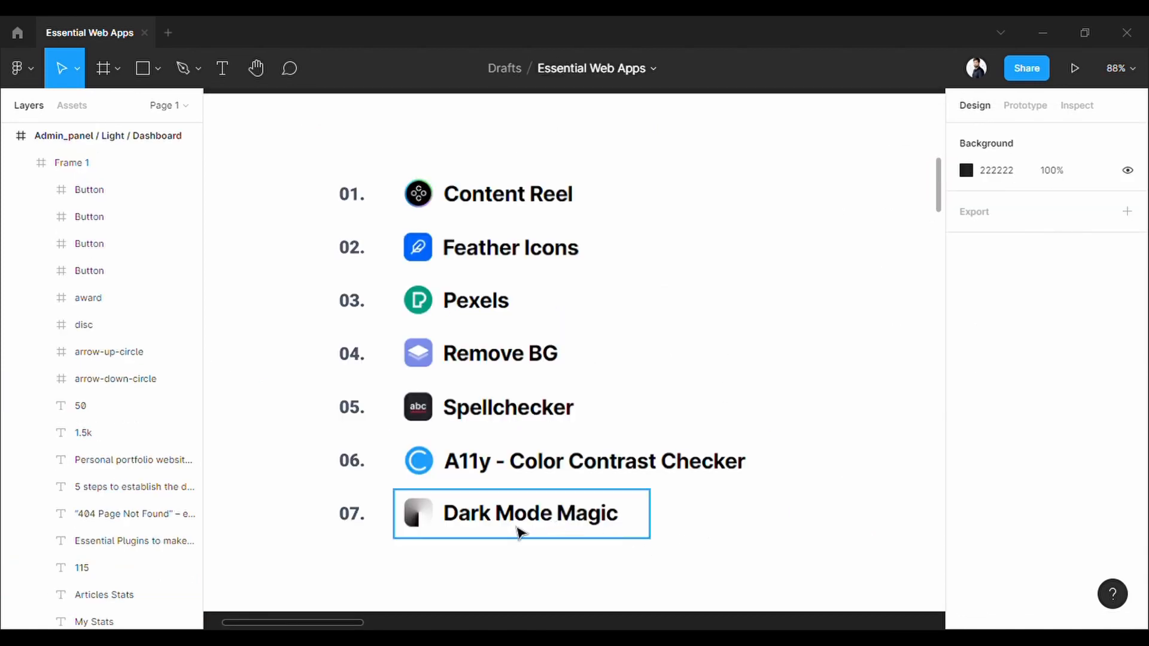
Step: Apply the Dark Mode Magic plugin to the Admin_panel dashboard frame
left_click(522, 513)
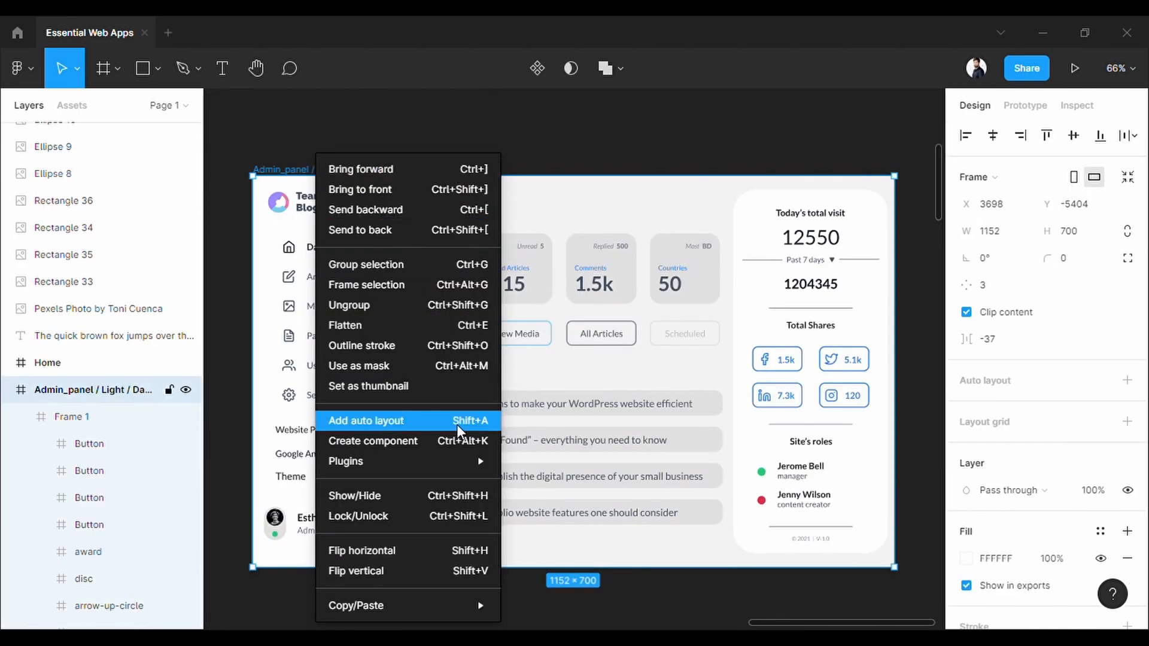
mouse_move(345, 461)
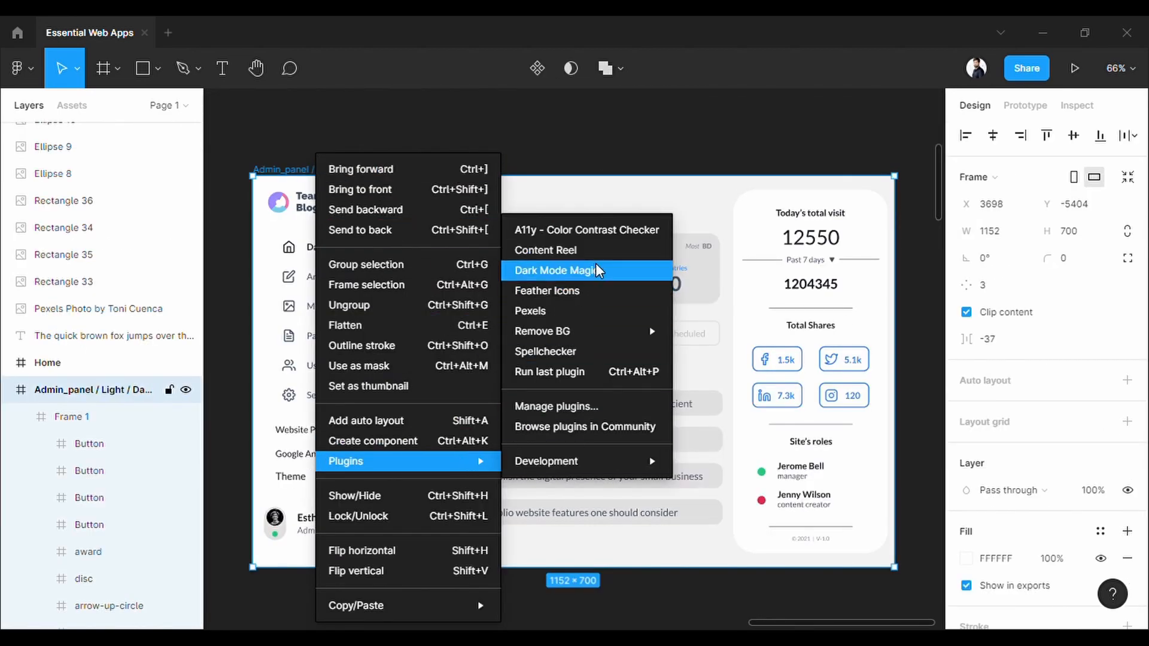
left_click(557, 271)
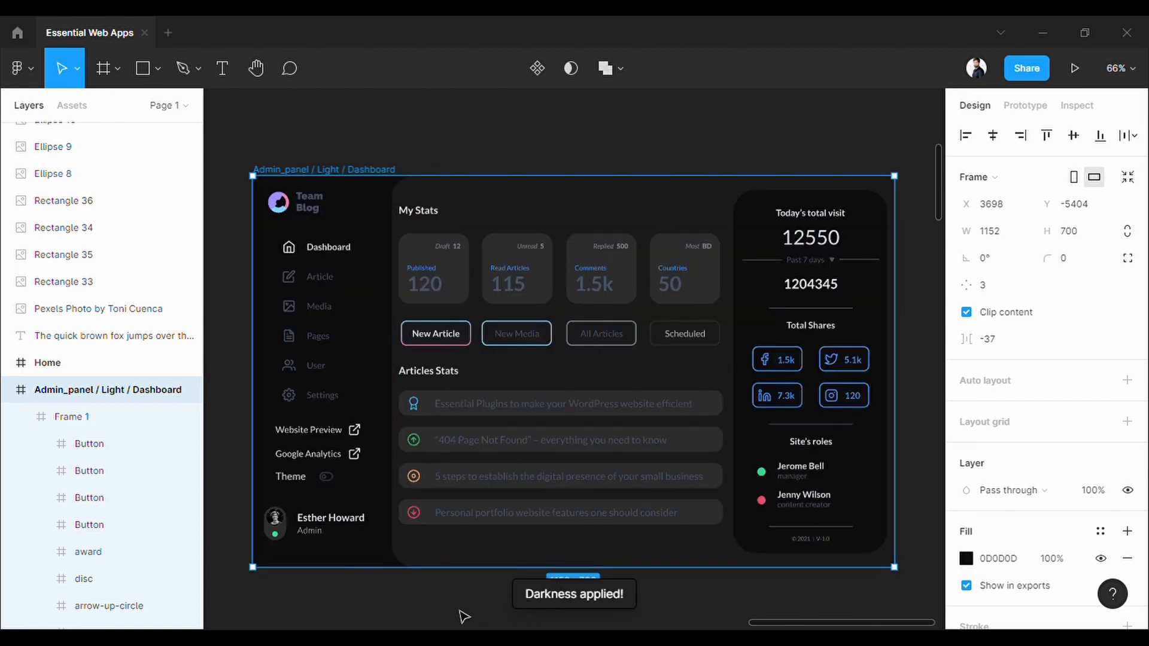
left_click(71, 416)
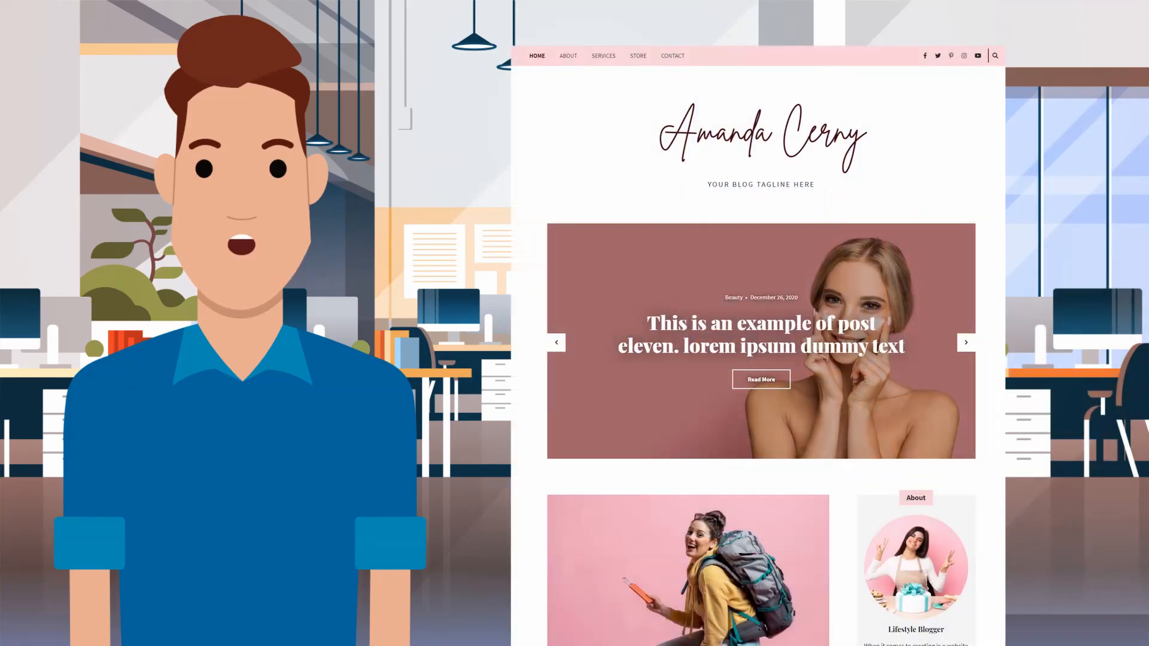
scroll("down", 3)
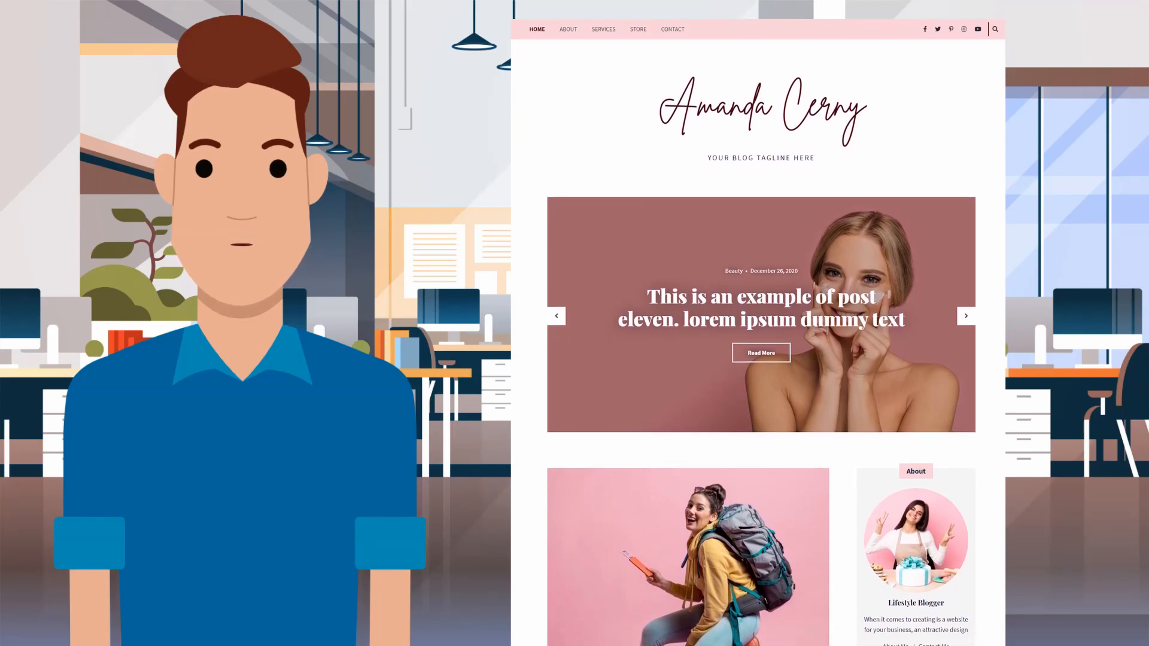
scroll("down", 3)
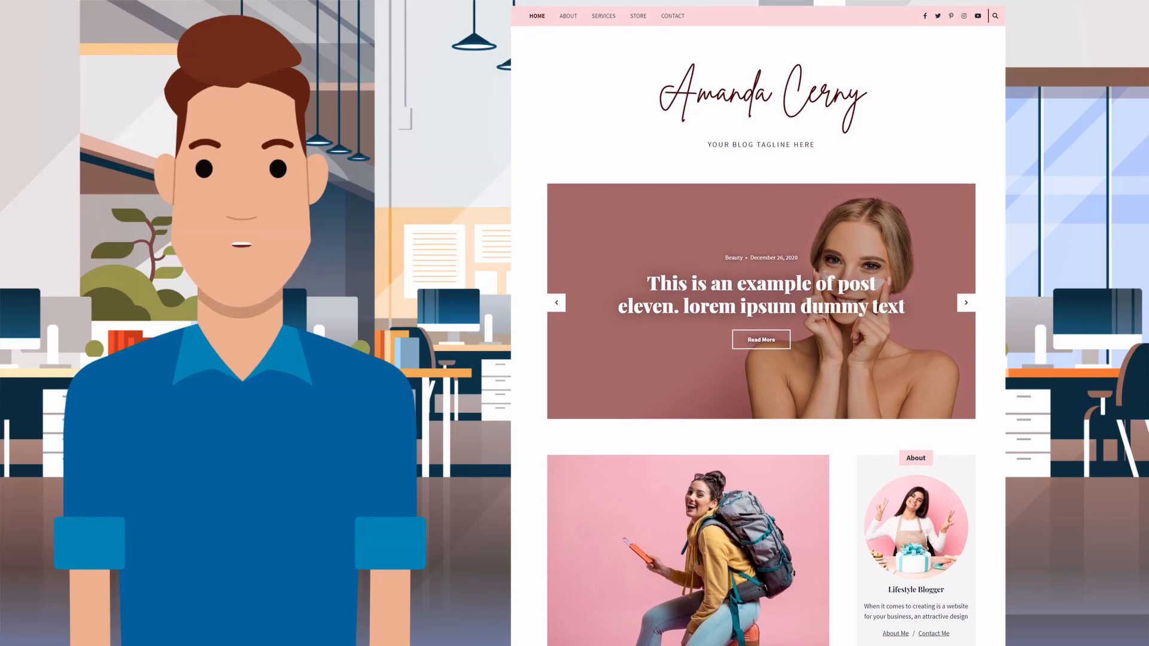